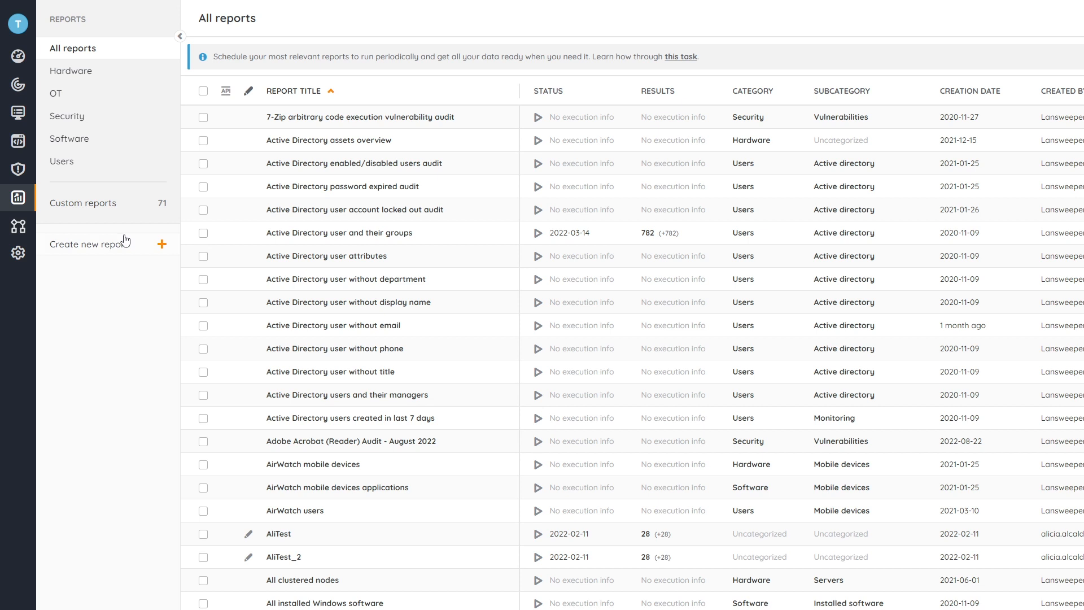
Show the Security report categories and list the Lifecycle reports.
click(67, 116)
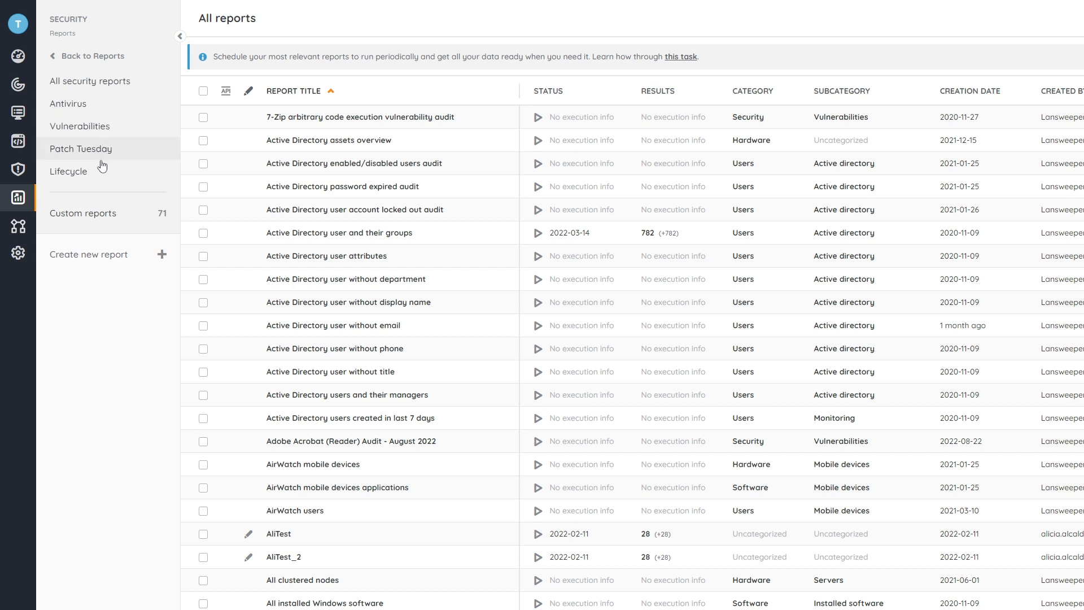
click(67, 171)
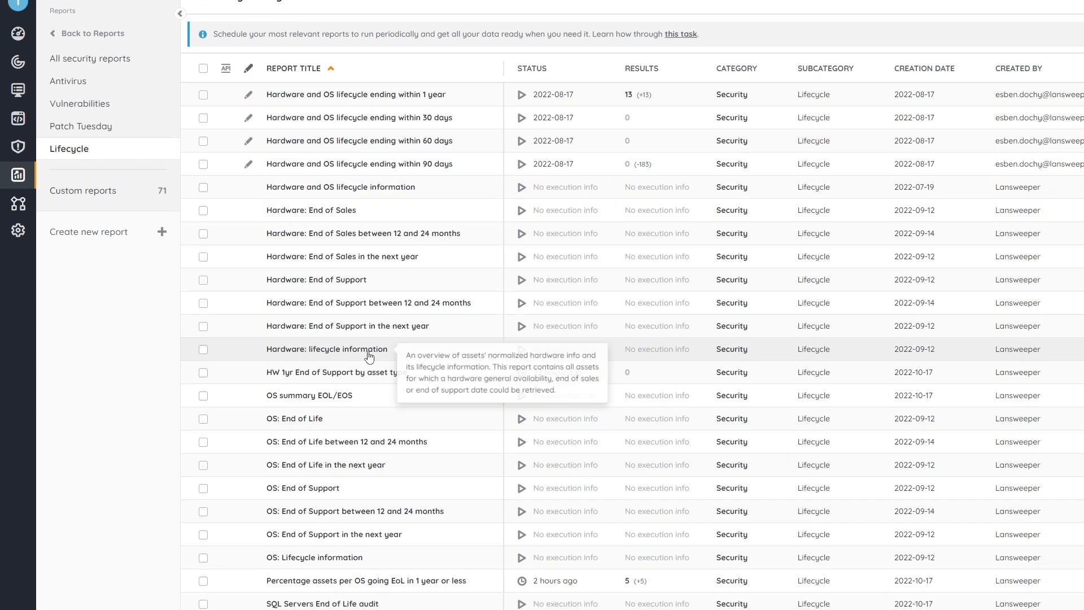
Open the System Center Configuration Manager (SCCM) EOL report from the Lifecycle list.
scroll(down, 3)
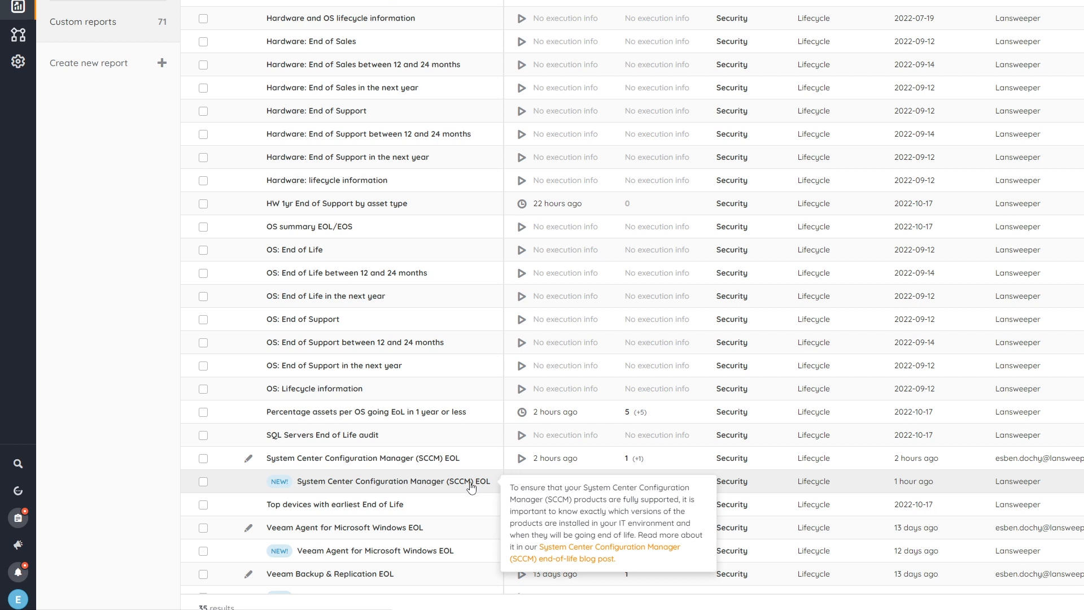
click(391, 481)
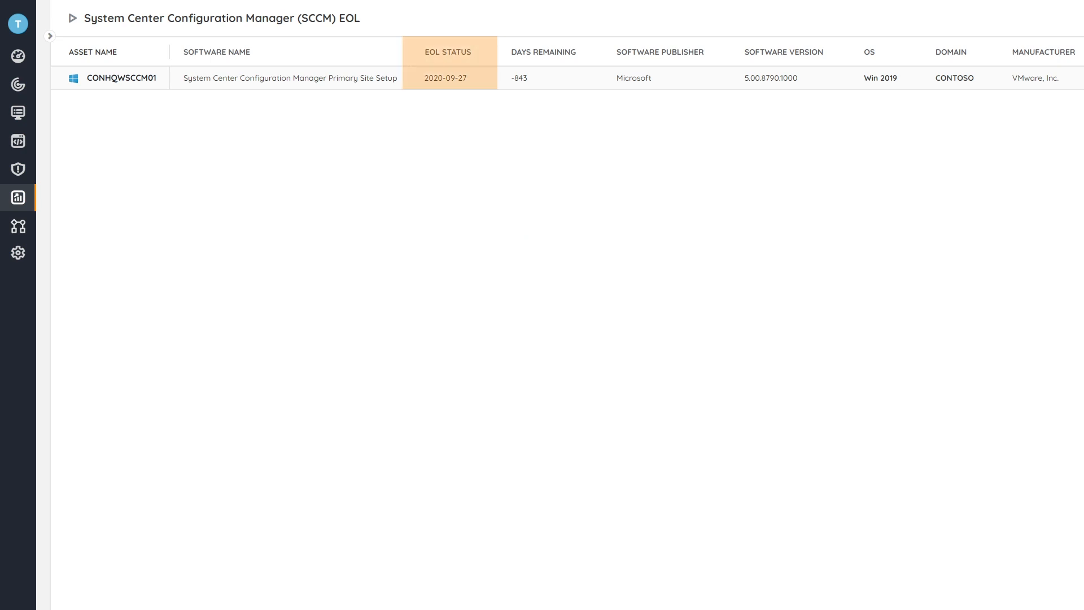
Point out CONHQWSCCM01's Days Remaining value of -843 next to its 2020-09-27 EOL status.
click(544, 52)
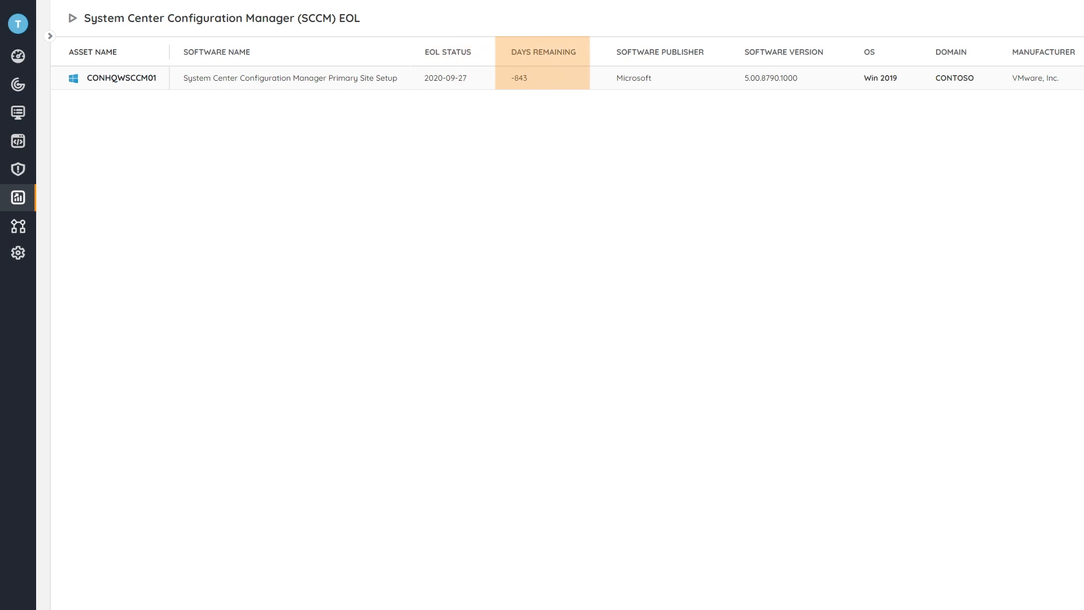